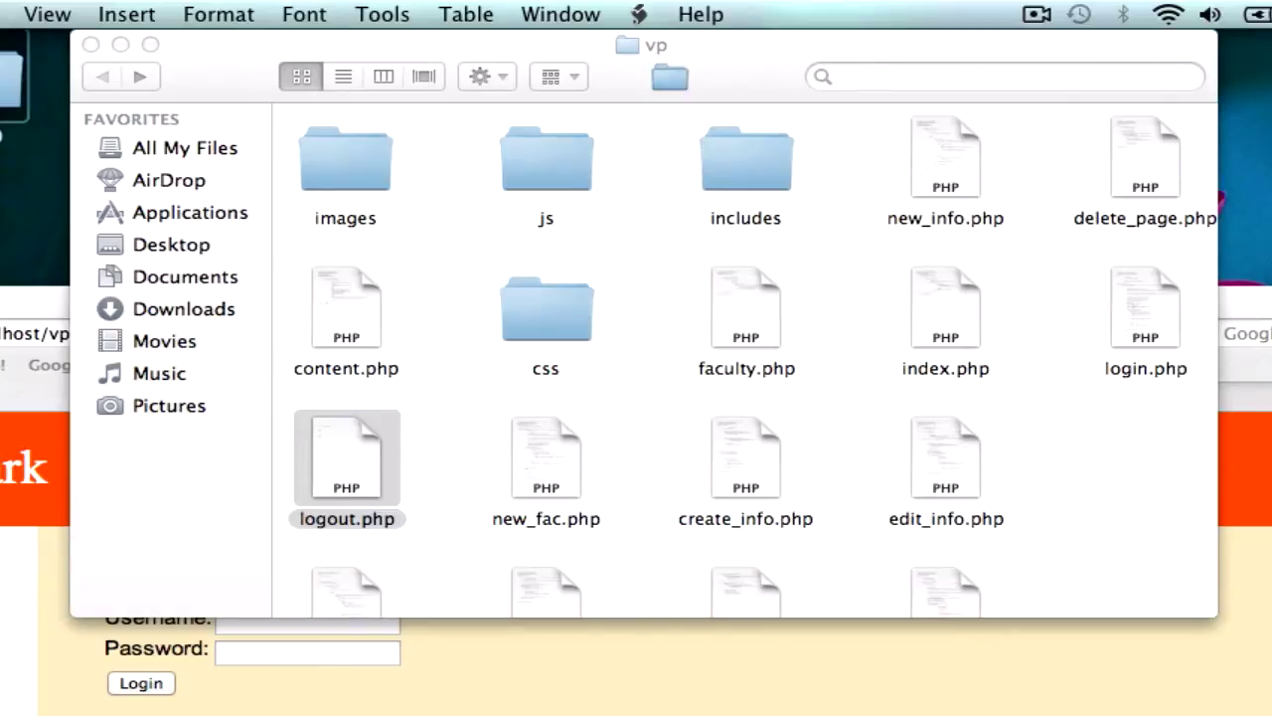
mouse_move(435, 262)
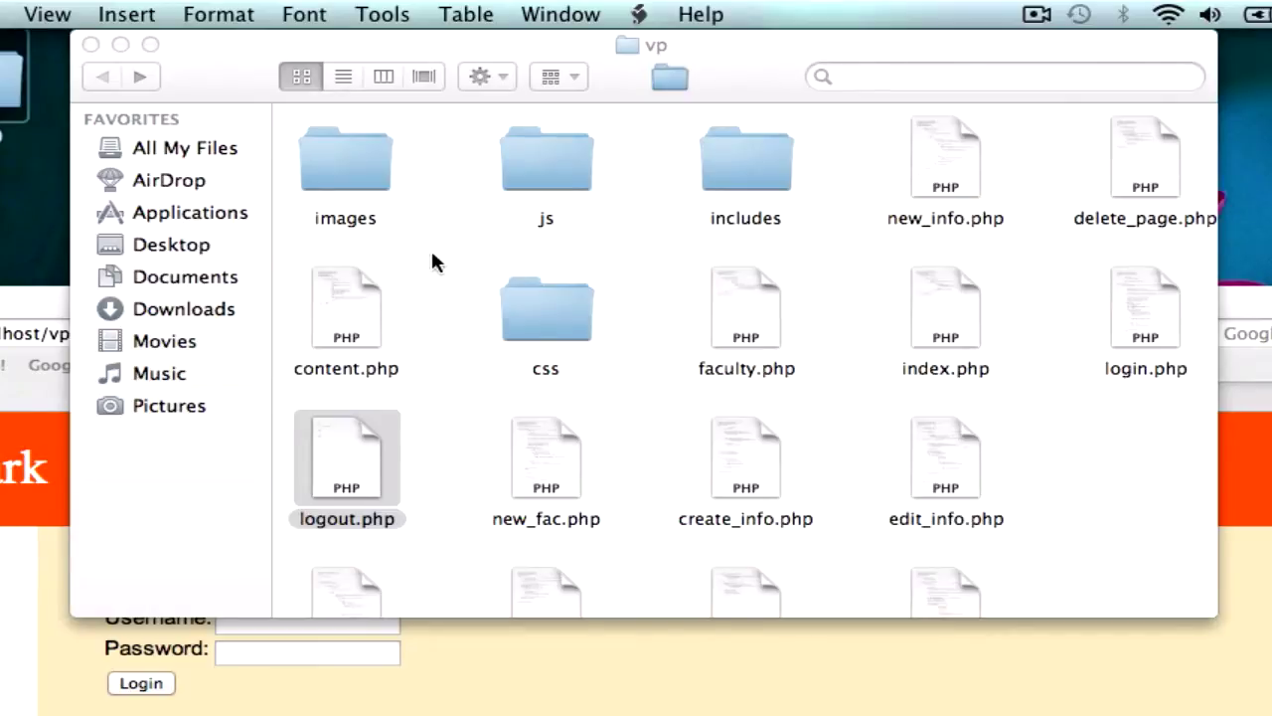
Step: Select login.php in the vp project folder in Finder
click(1144, 308)
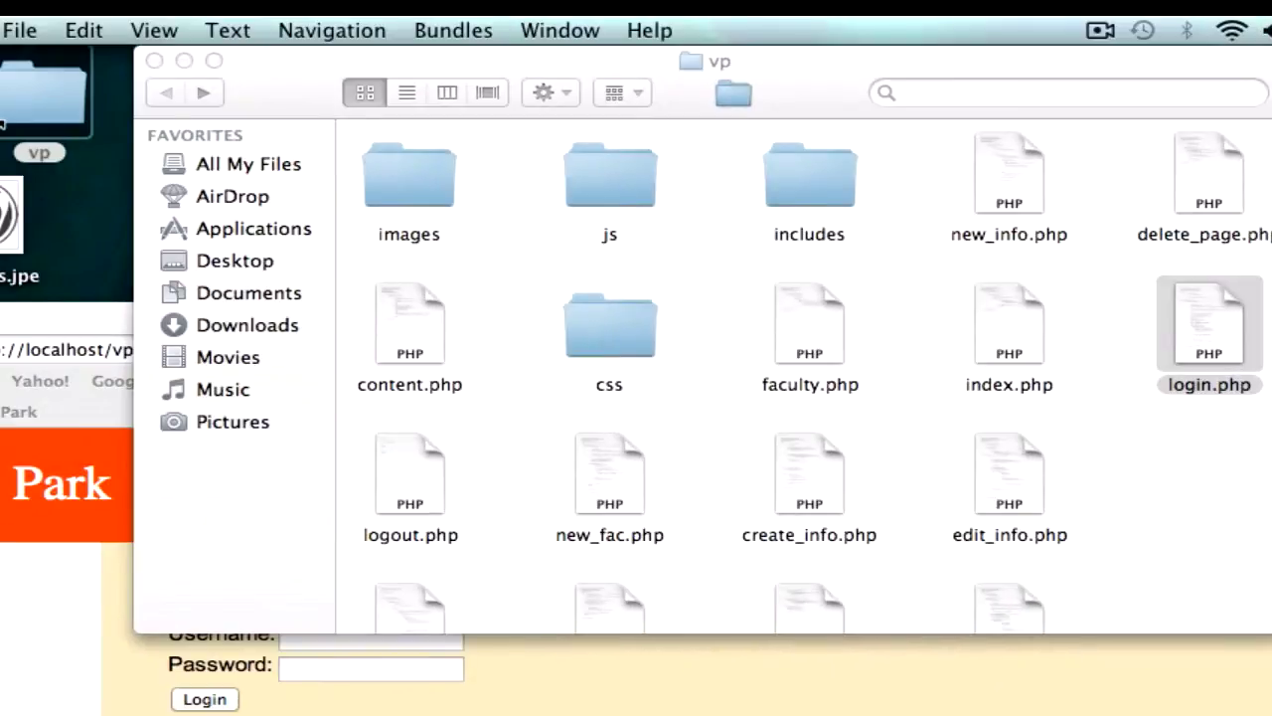
Step: Open login.php in TextMate to review its session, connect and functions require_once lines
double_click(1208, 323)
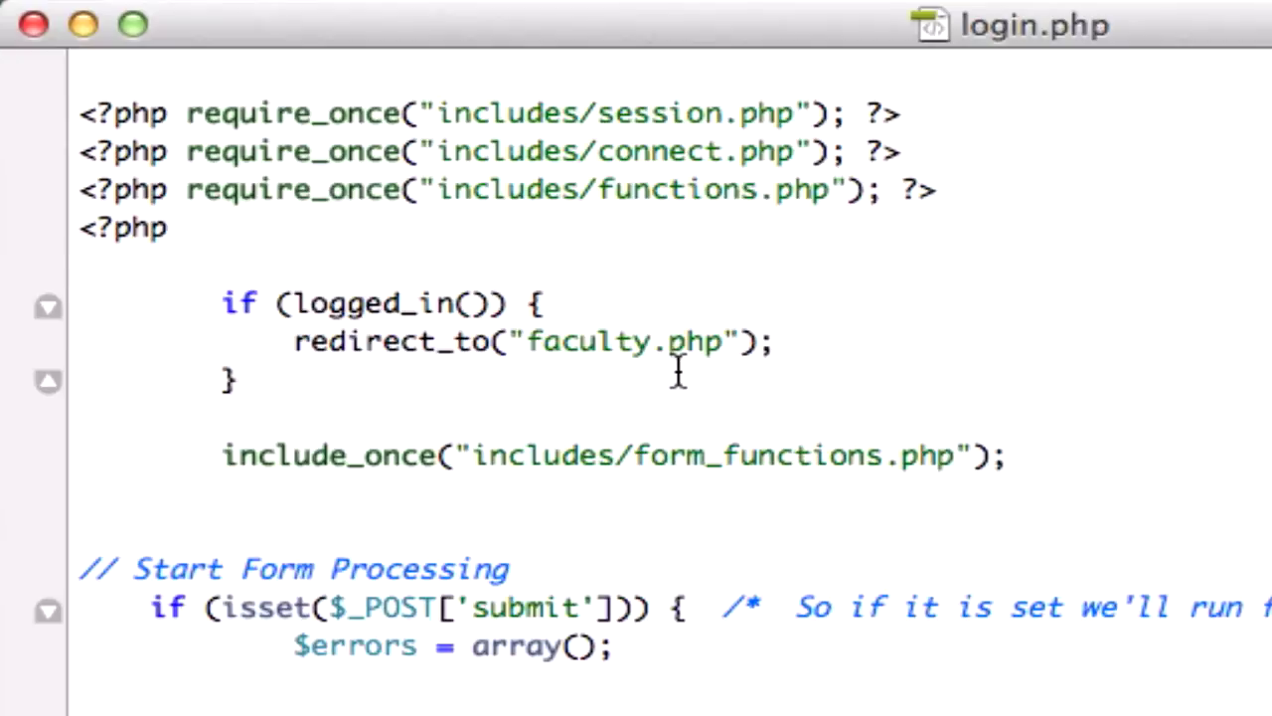
mouse_move(417, 79)
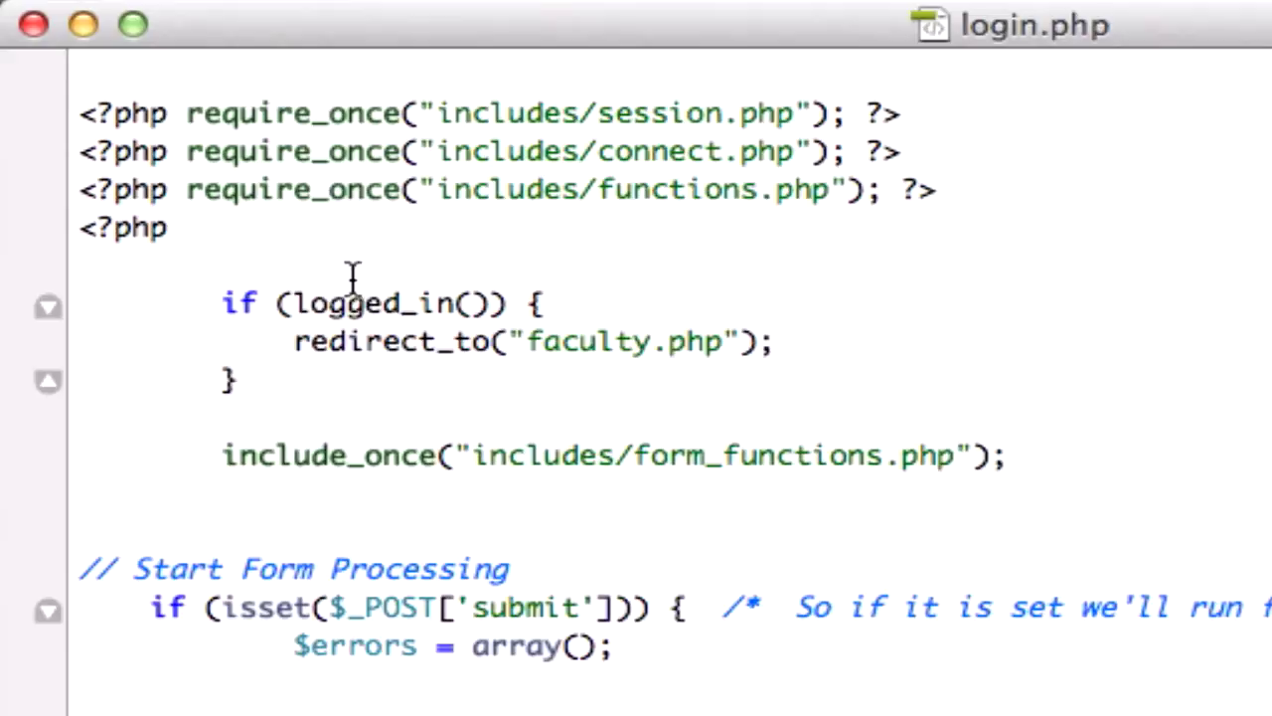
mouse_move(604, 346)
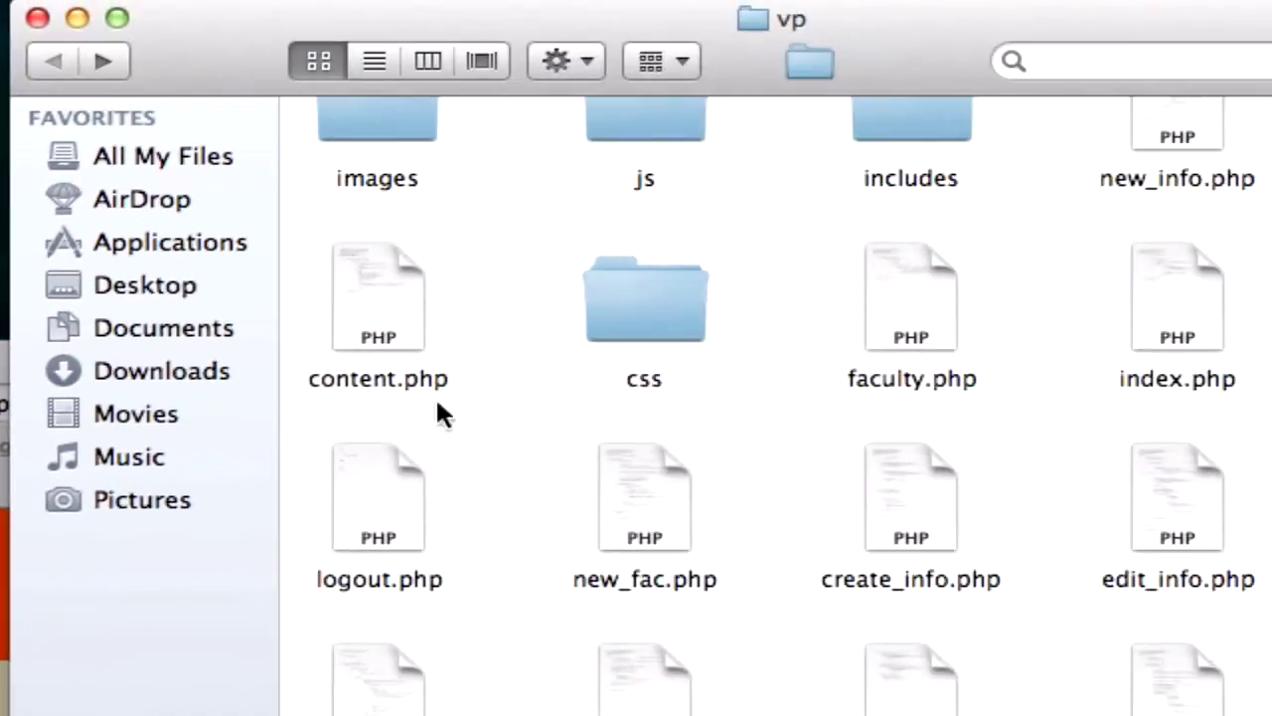
Step: Open logout.php from Finder in TextMate for editing
right_click(379, 497)
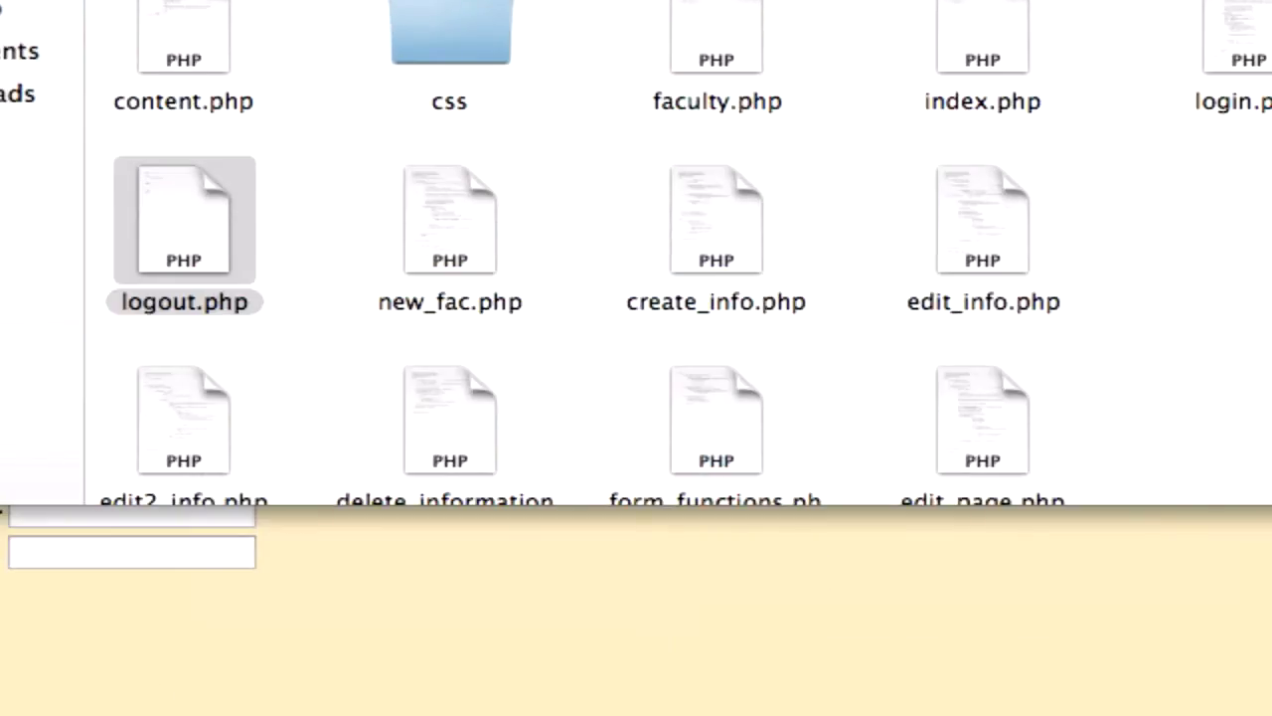
double_click(184, 218)
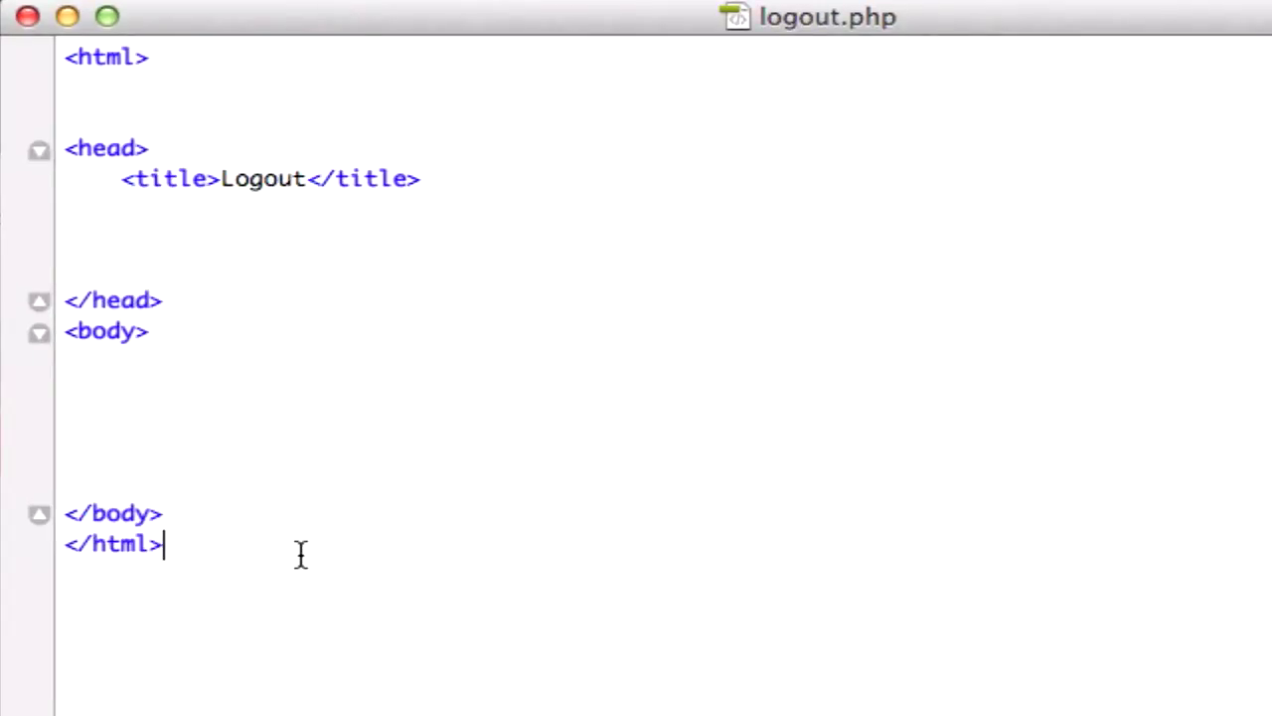
mouse_move(188, 546)
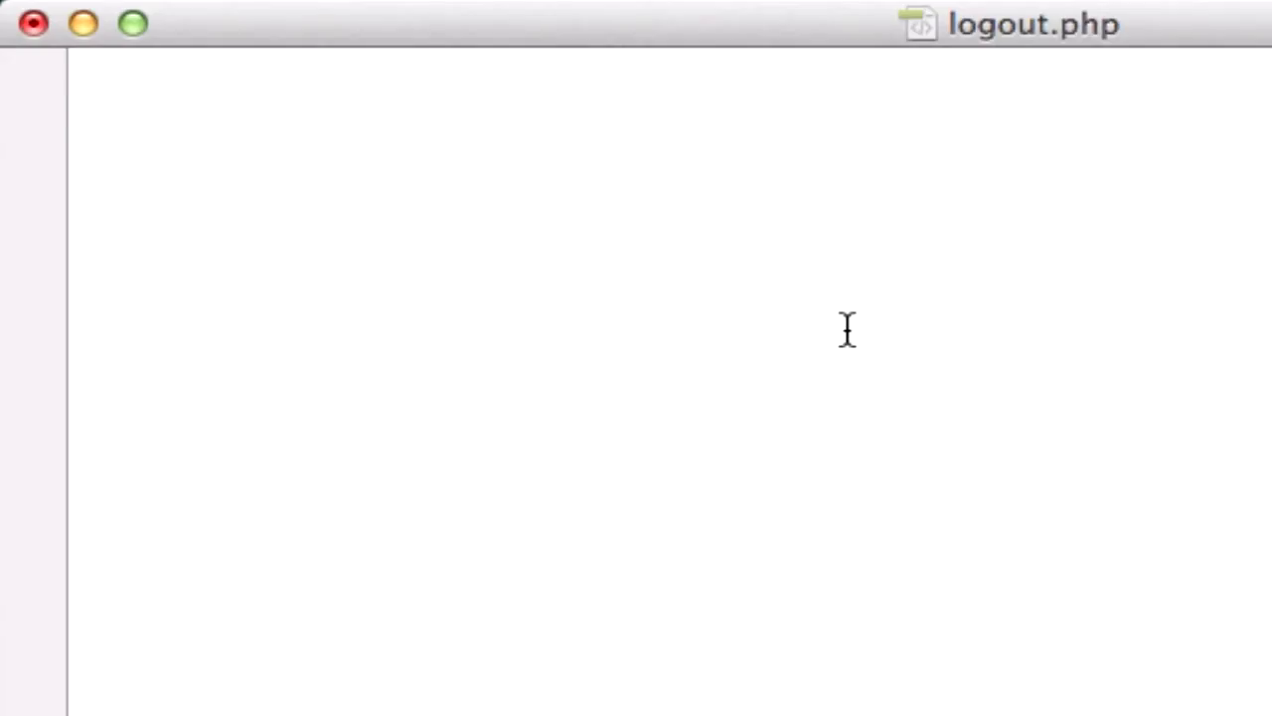
Step: Write require_once("includes/functions"); in a PHP block, then start a second <?php ?> block
text(<?php?>)
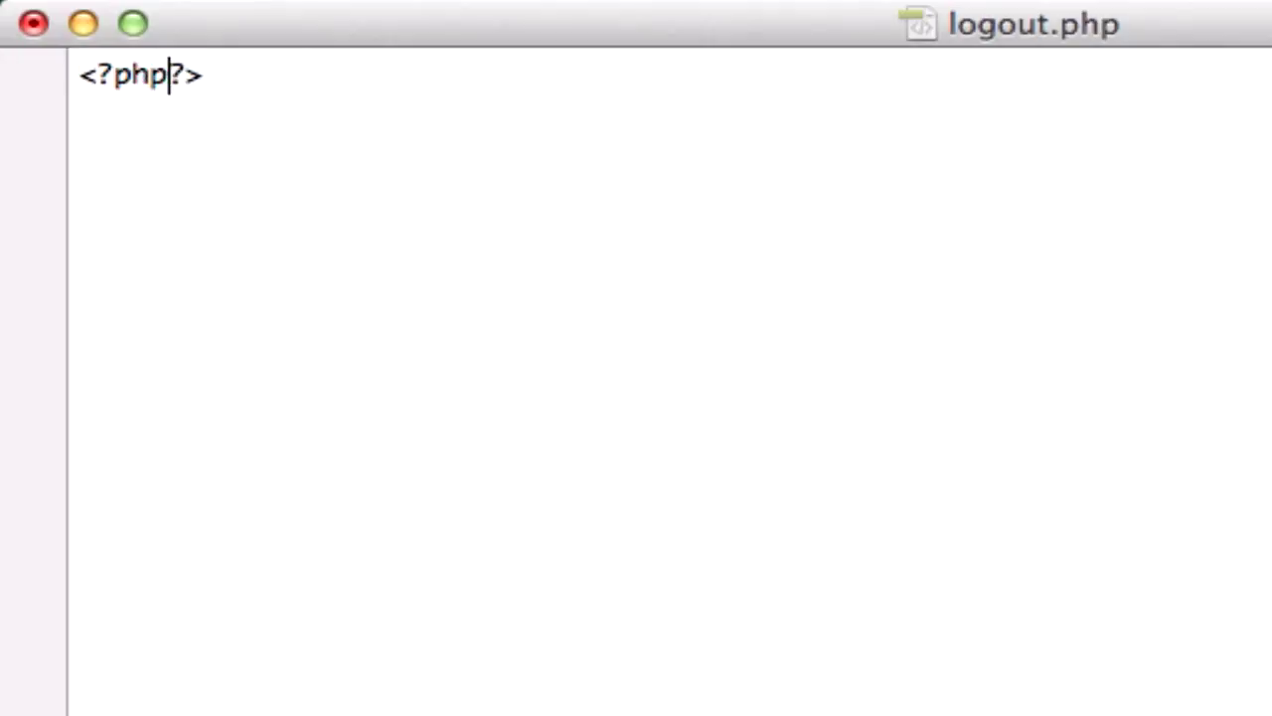
text(requir)
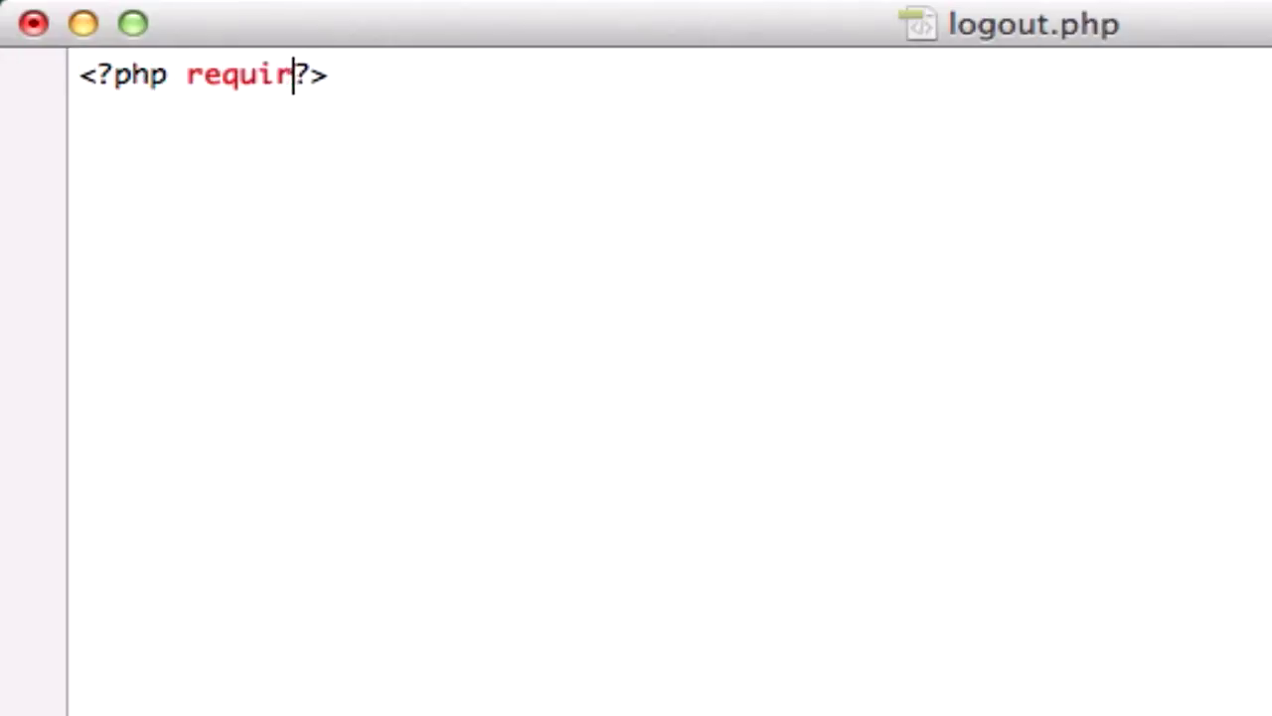
text(e_oc)
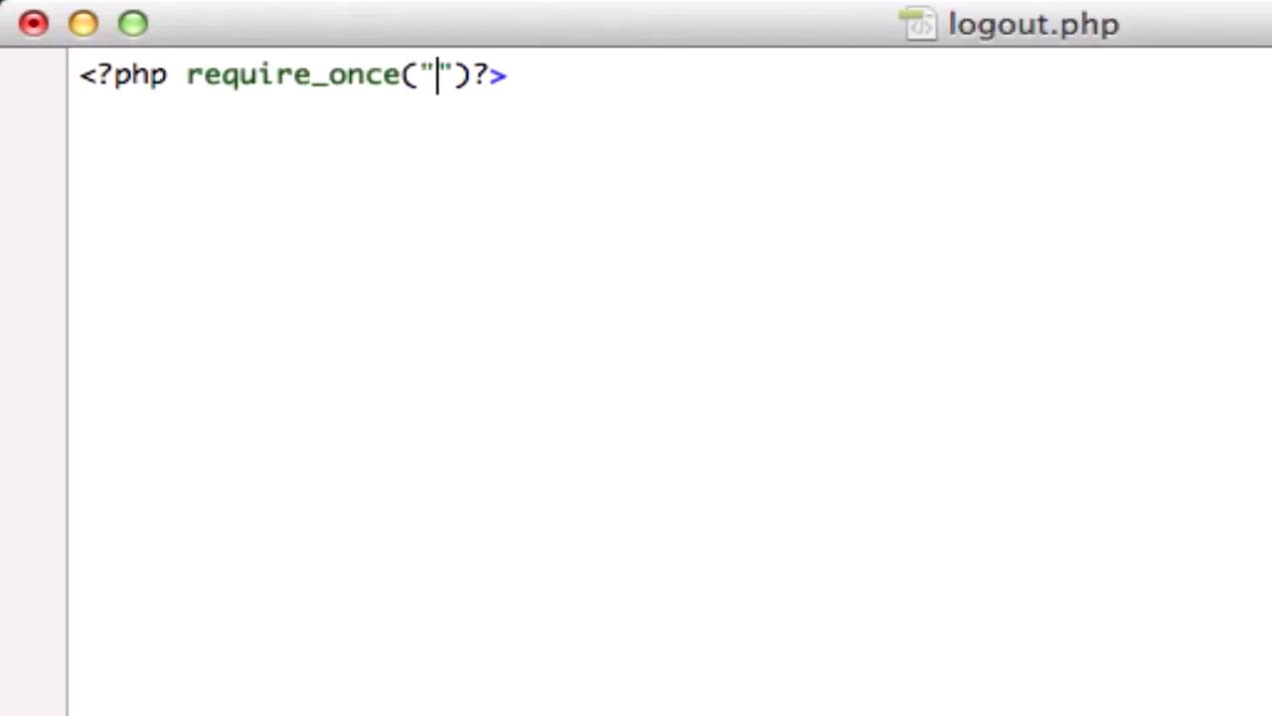
text(inc)
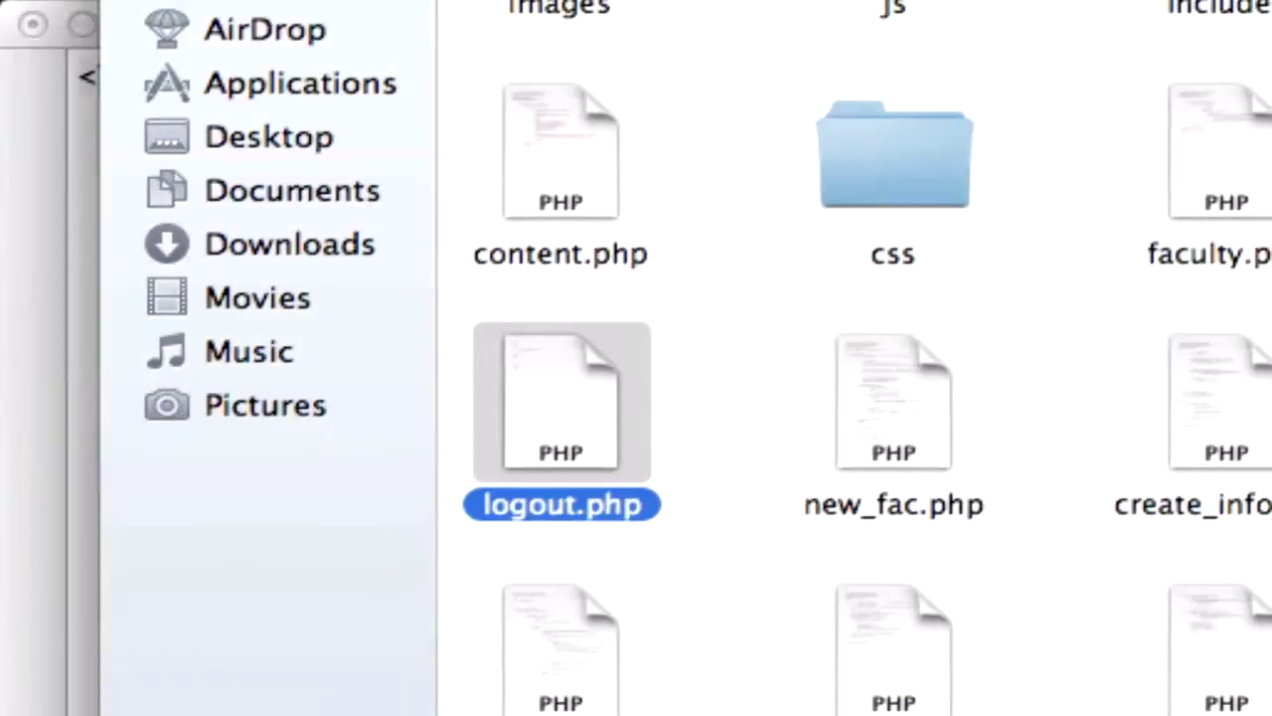
double_click(561, 402)
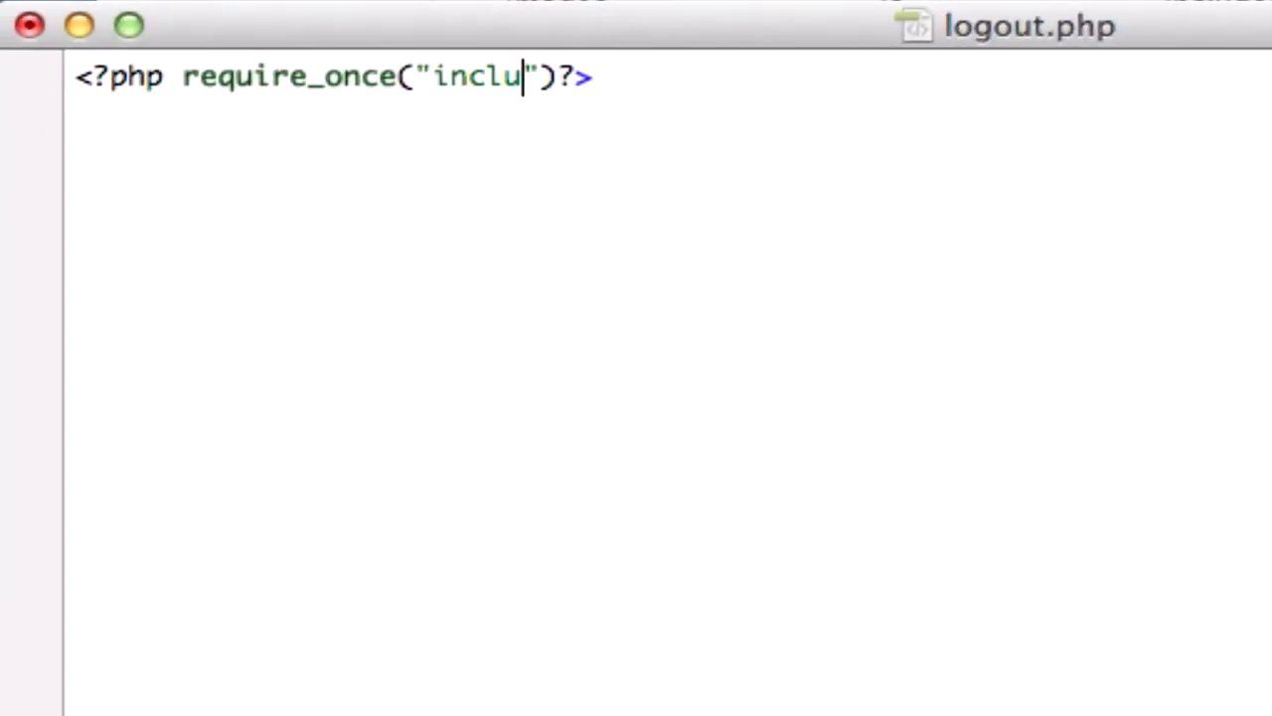
text(des/fu)
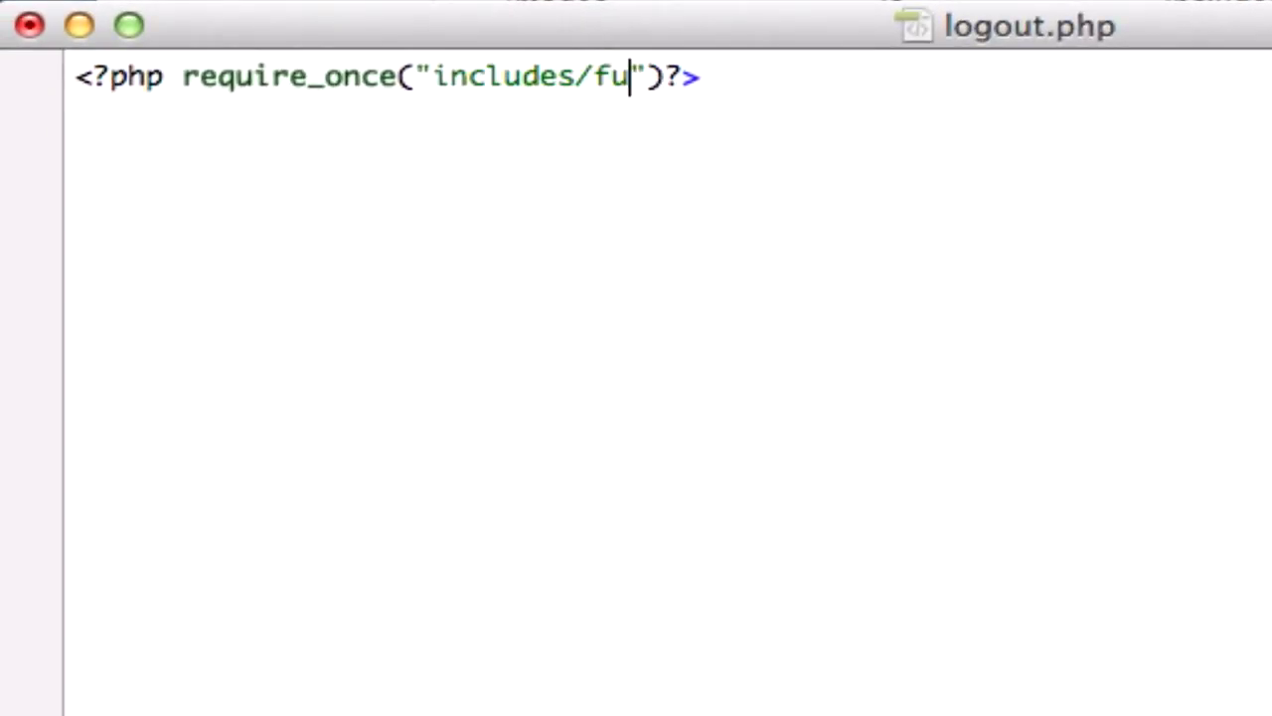
text(nctions)
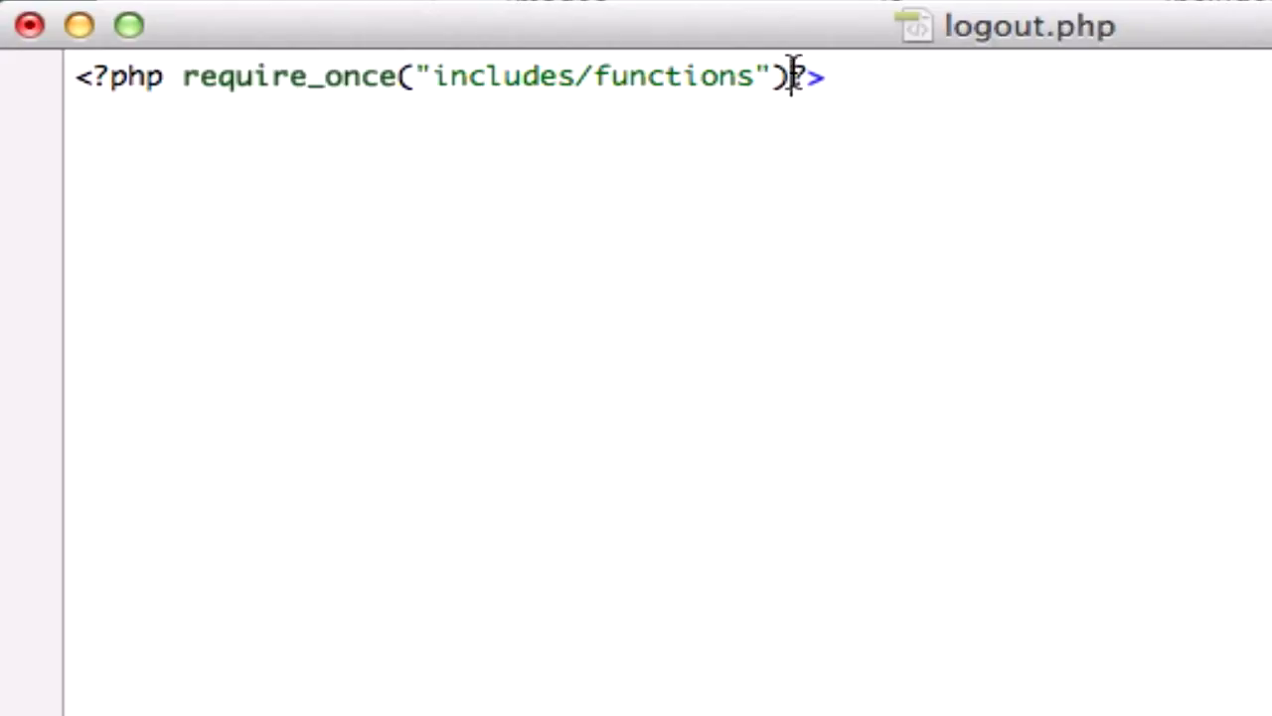
text(;)
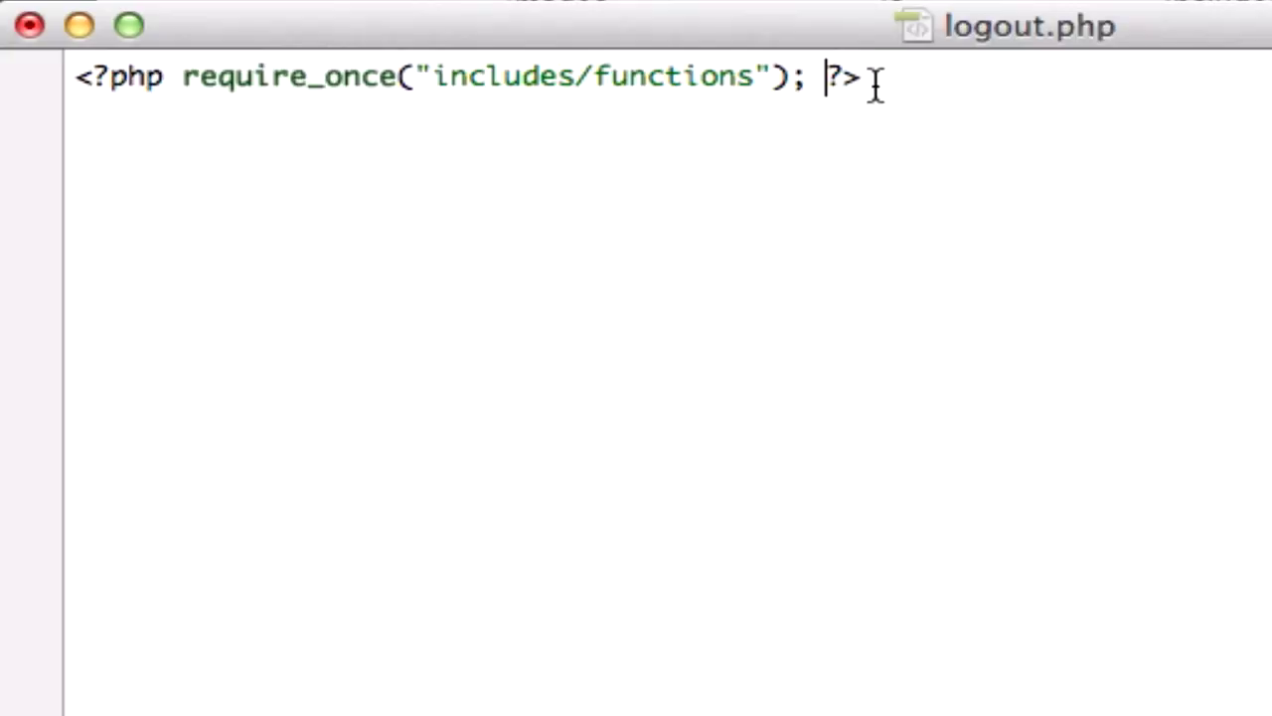
text(<?php?>)
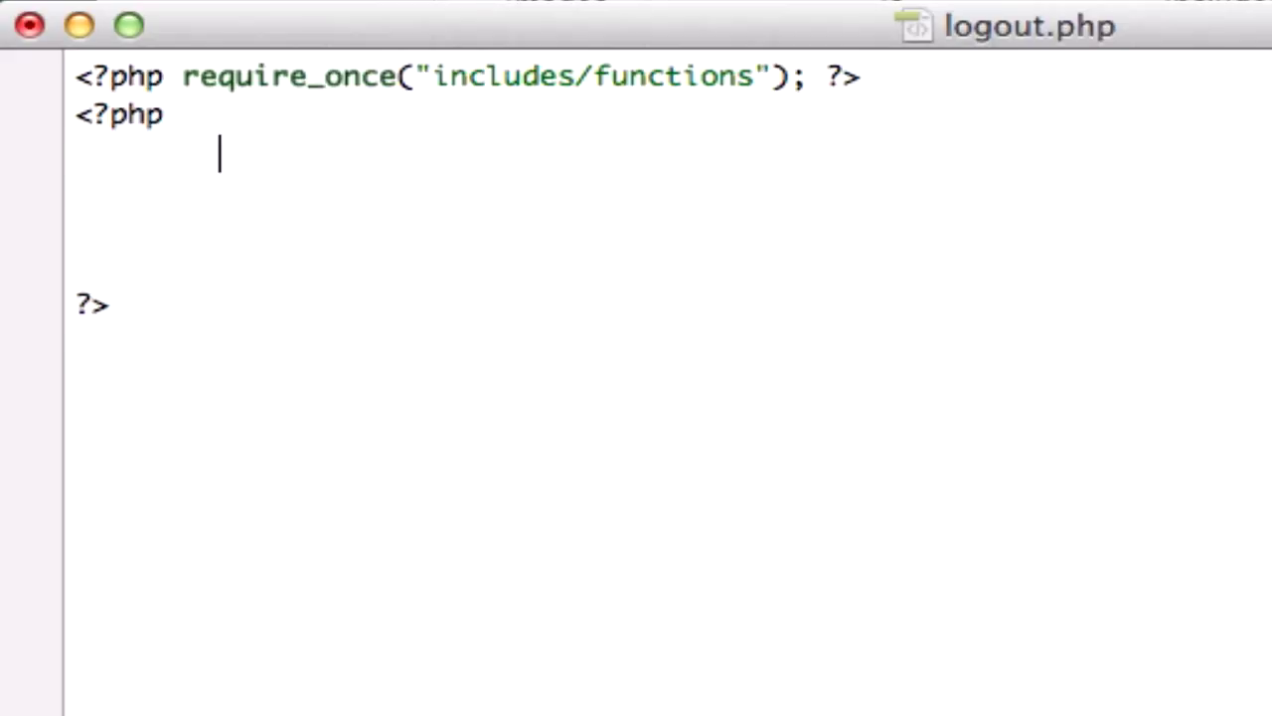
text(// Fo)
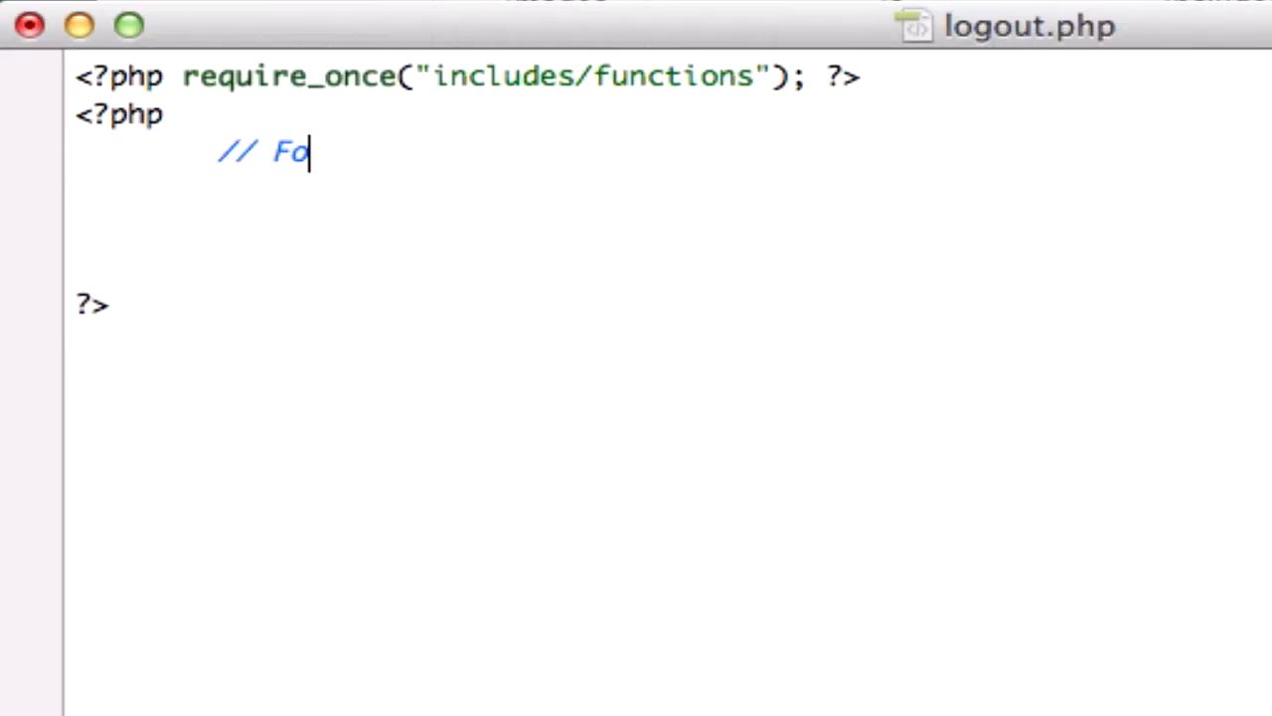
Step: Add comments '// 4 steps to closing out a session' and '// 1. Find the $_SESSION'
text(4 steop)
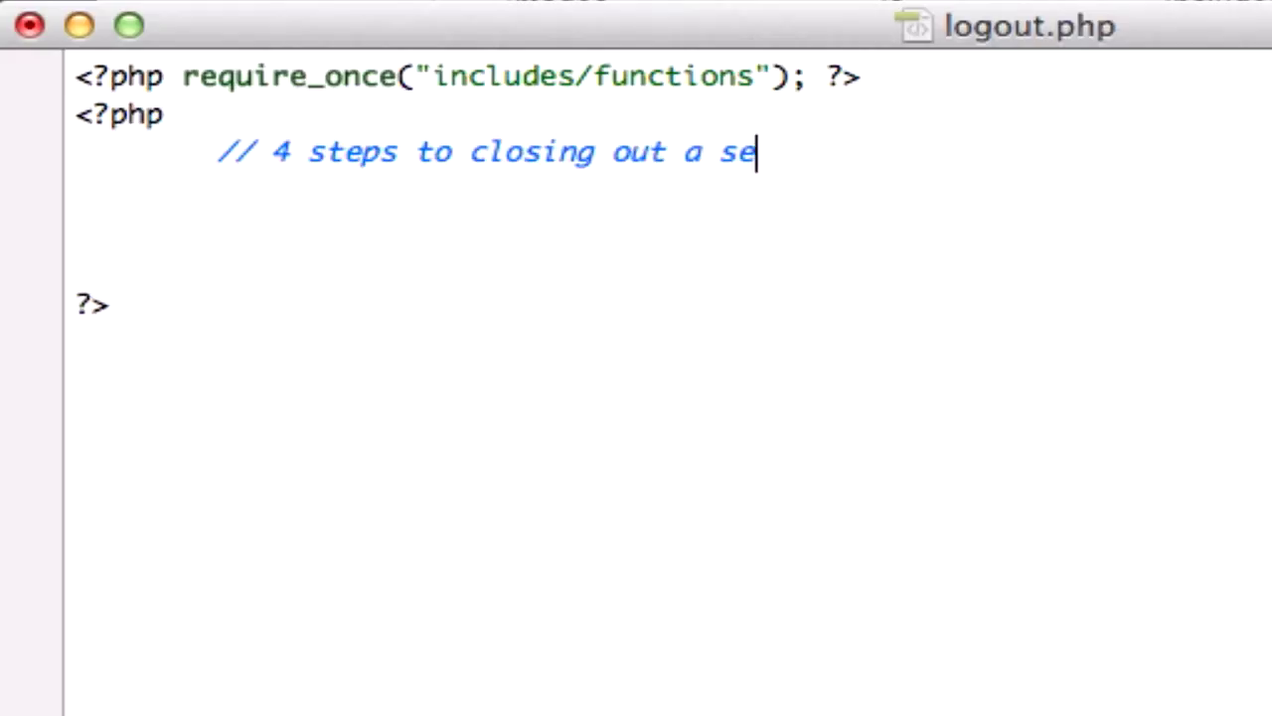
text(ssion)
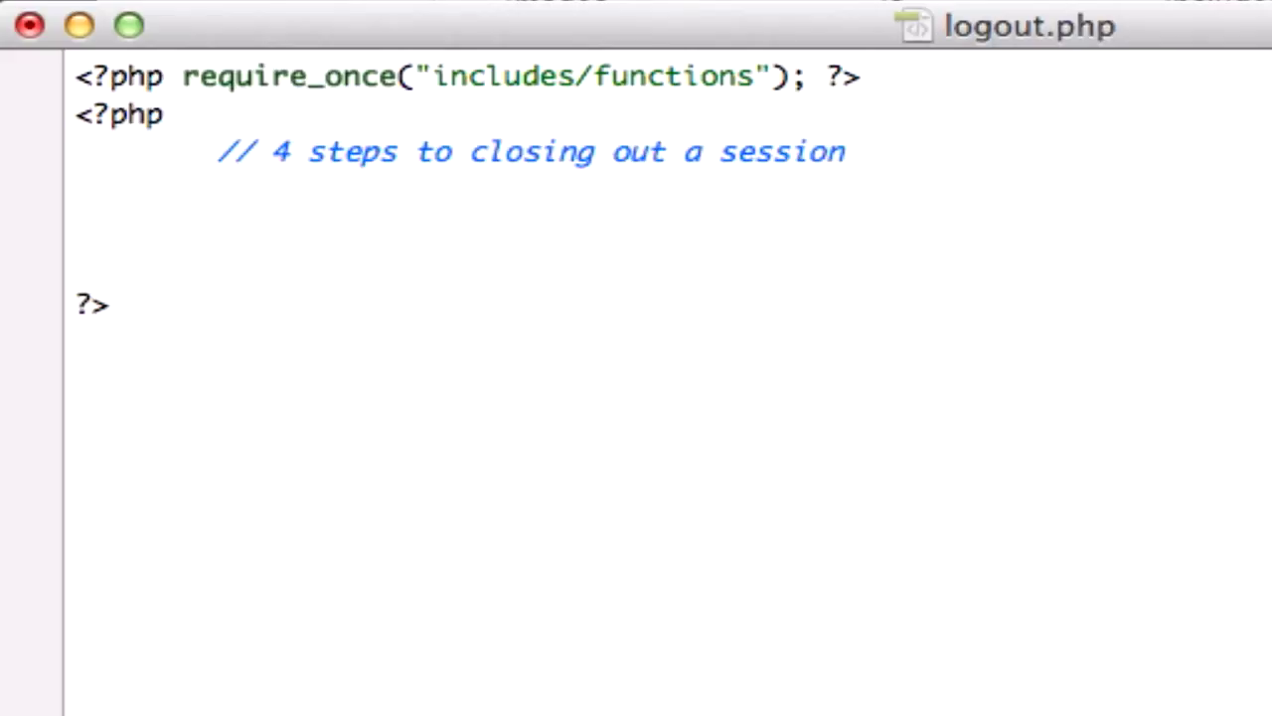
text(1.)
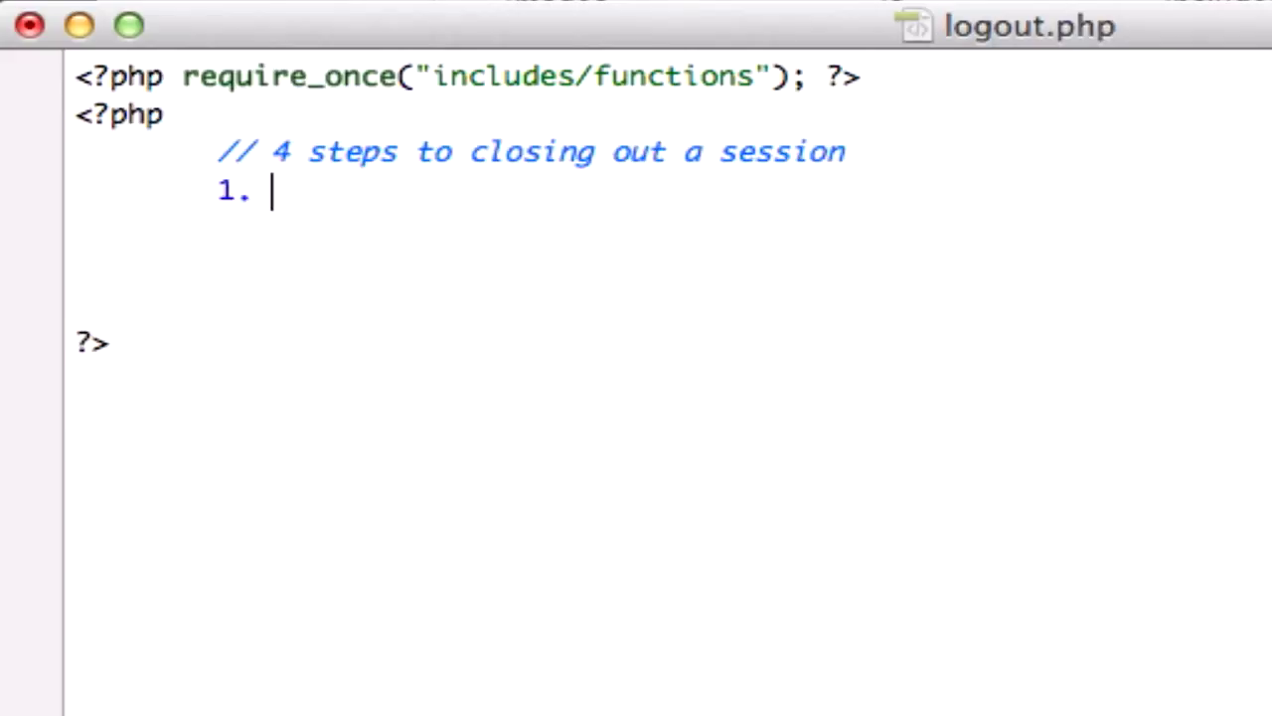
text(//)
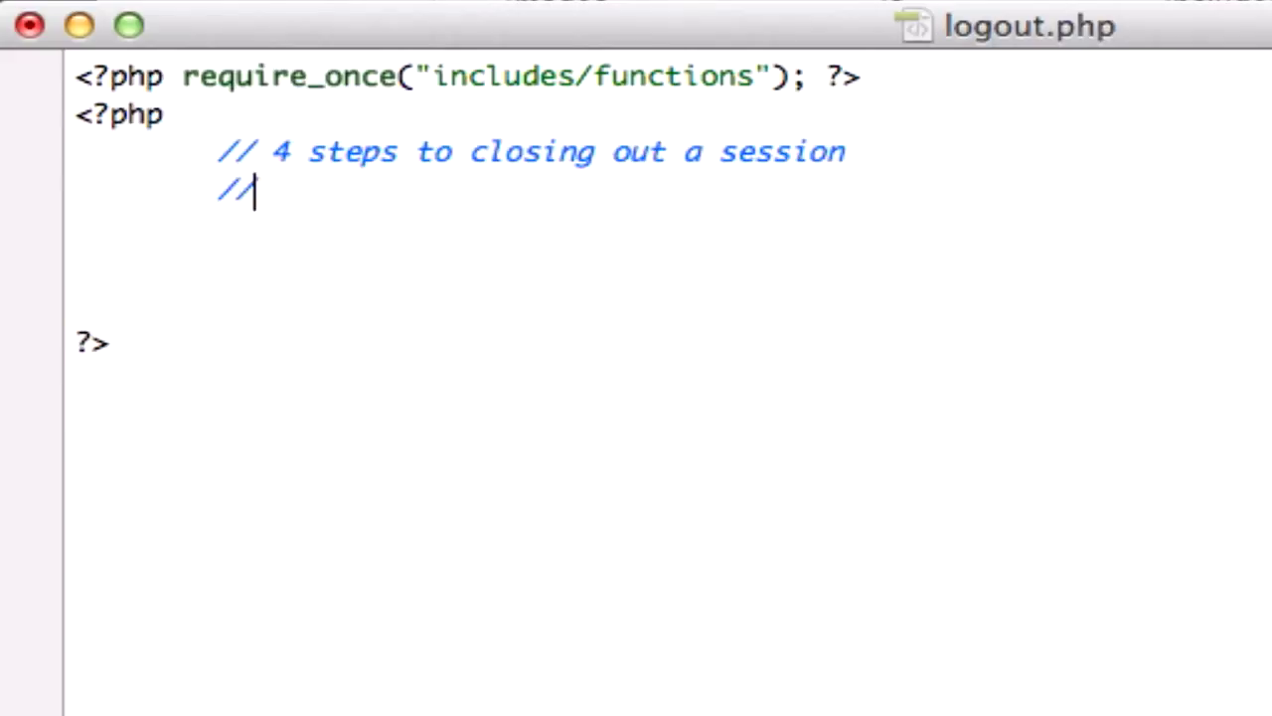
text(1. Fi)
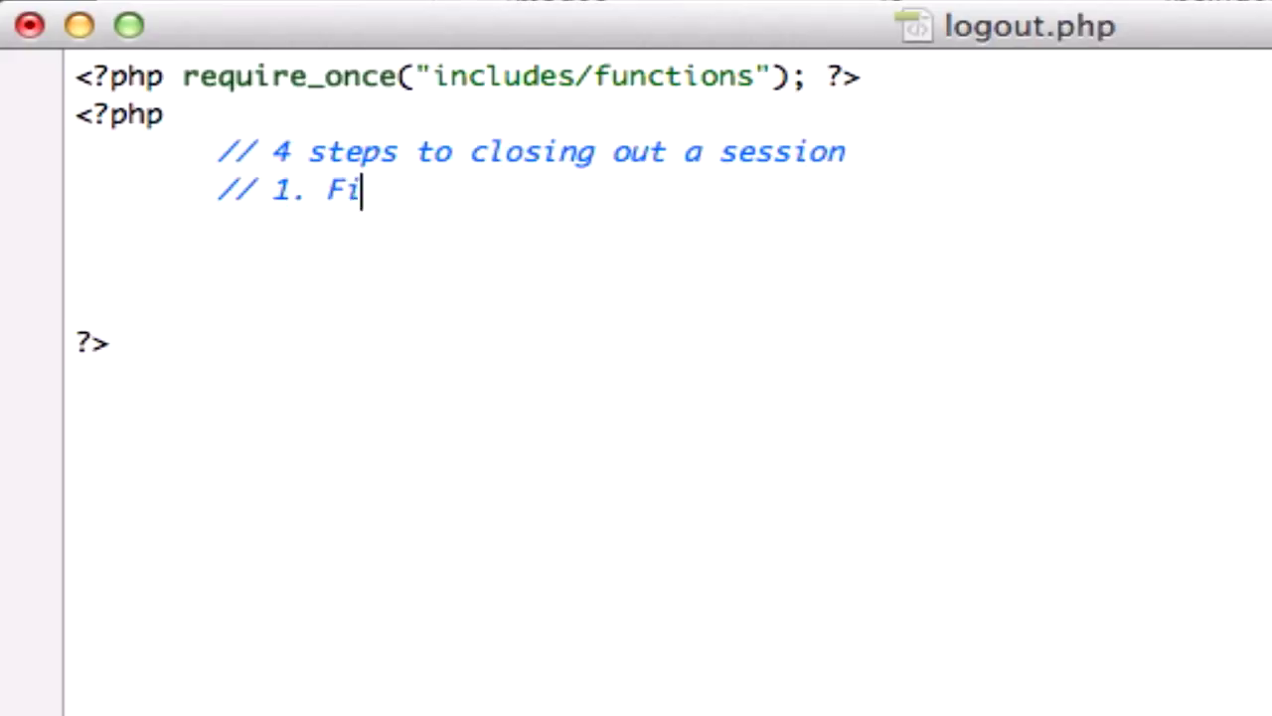
text(nd the S)
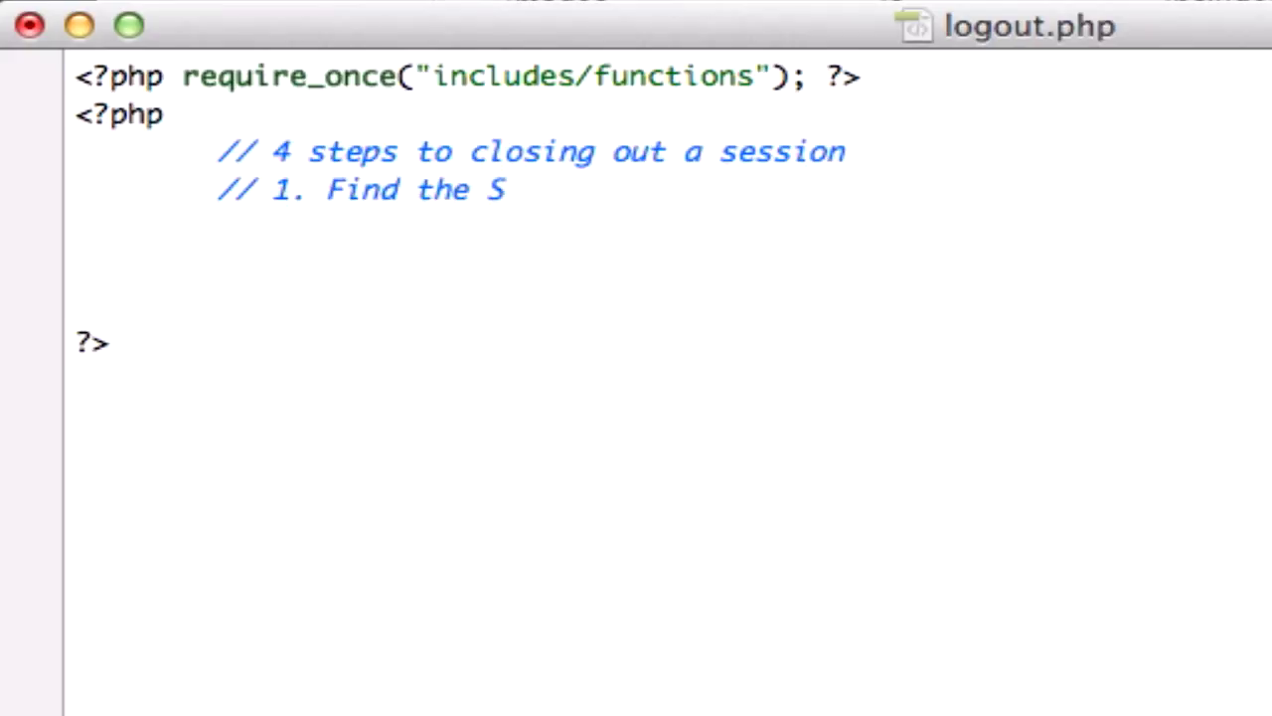
text($_SE)
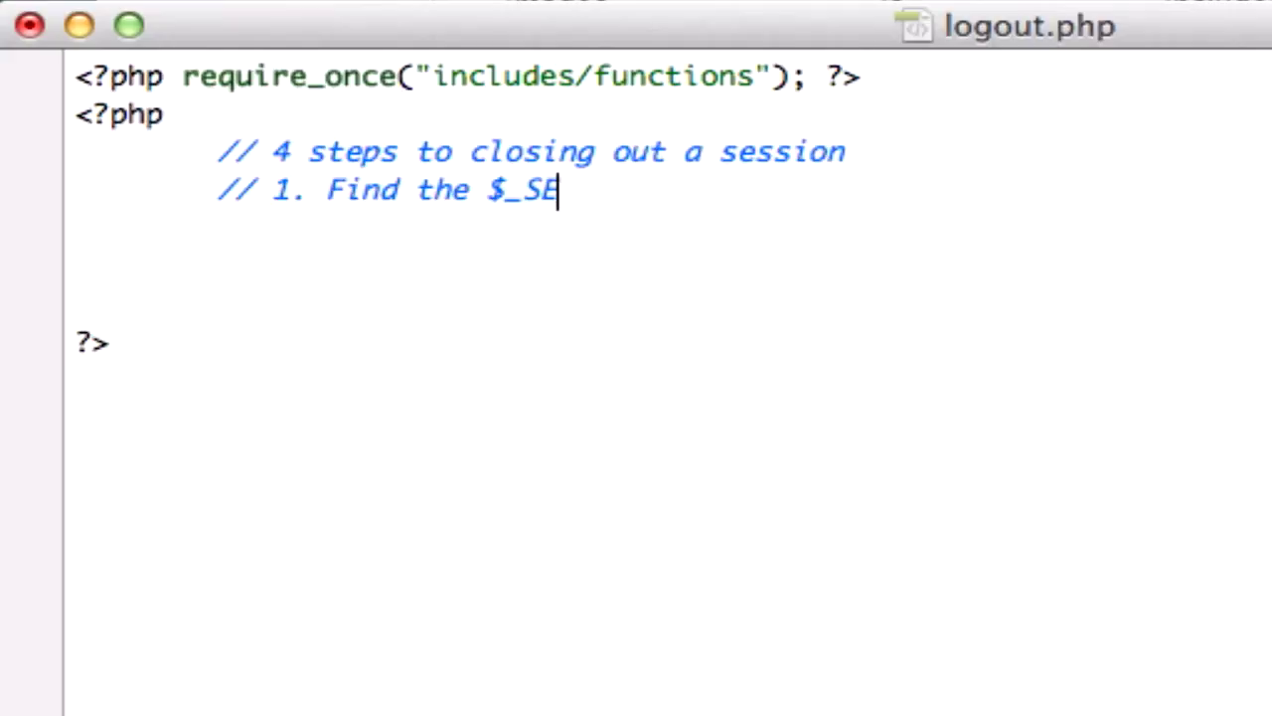
text(SSION)
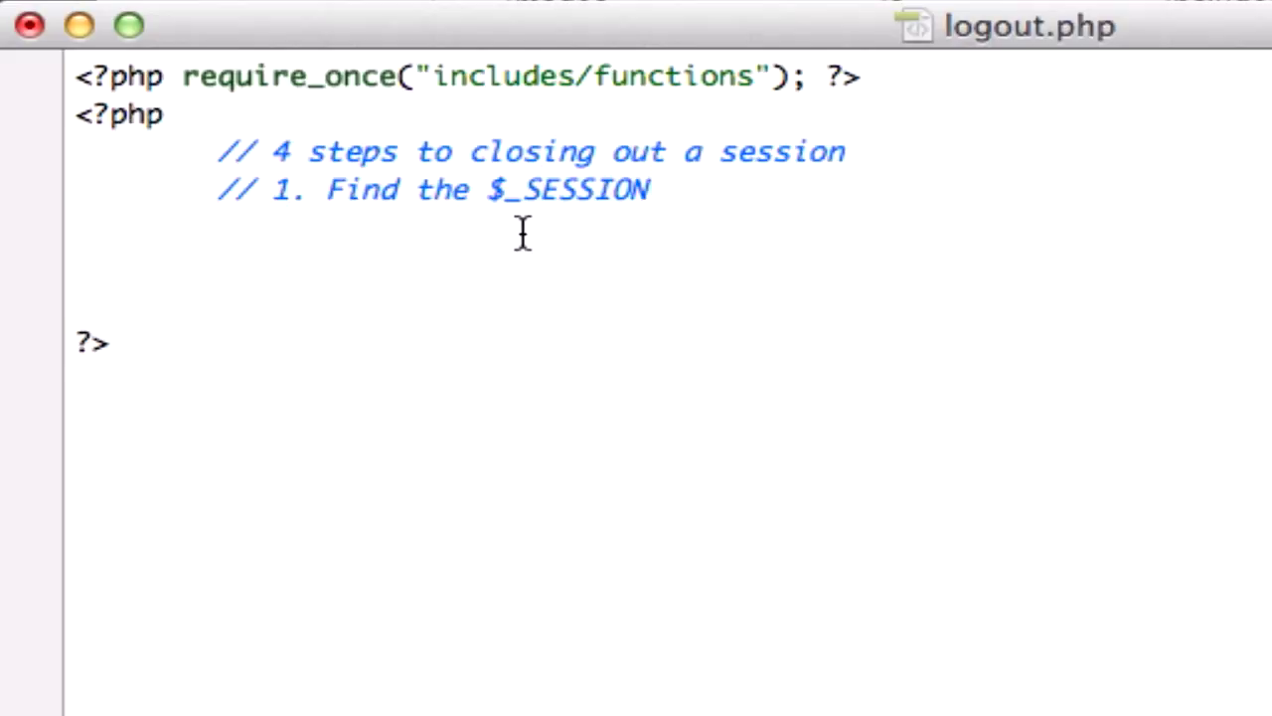
mouse_move(542, 60)
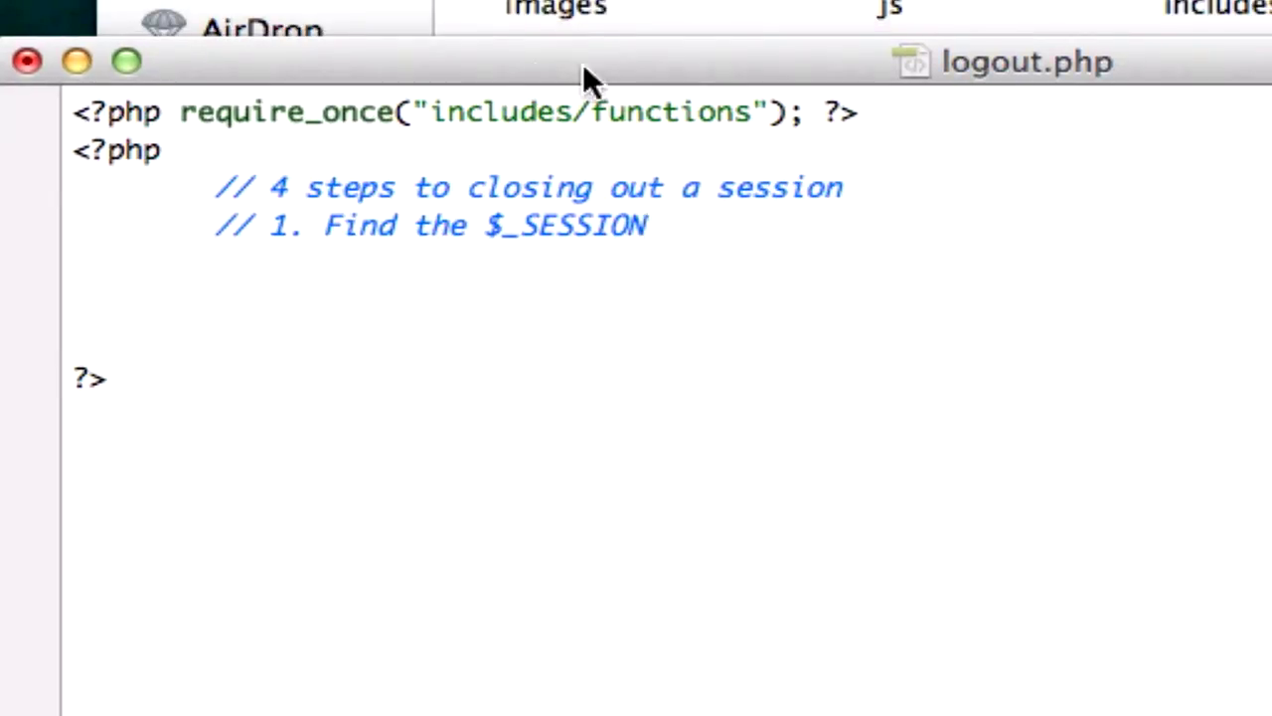
mouse_move(1068, 70)
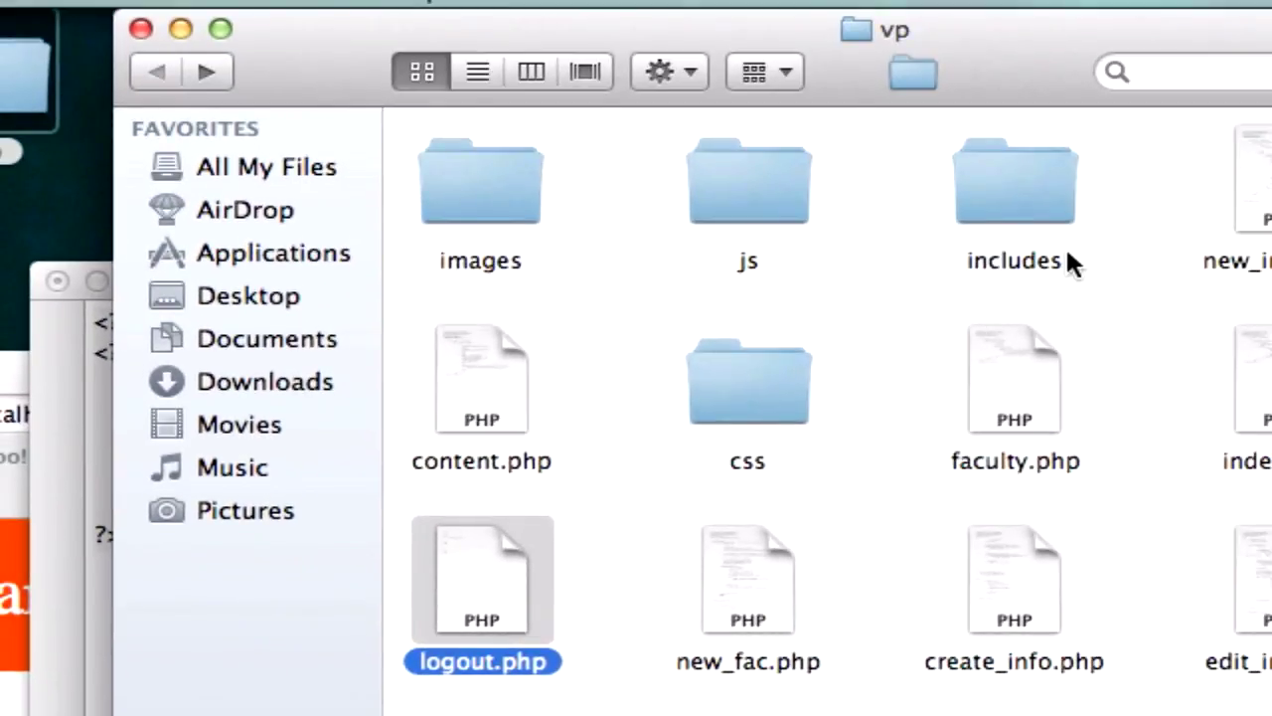
scroll(down, 3)
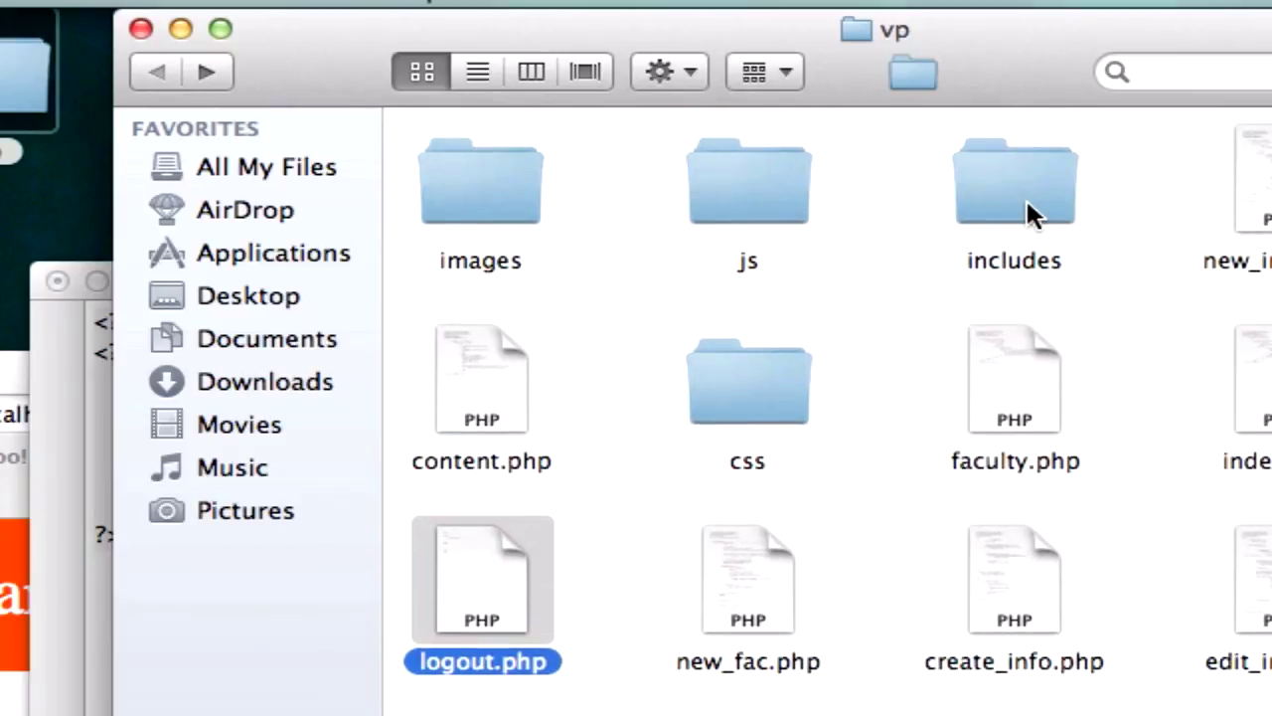
mouse_move(752, 363)
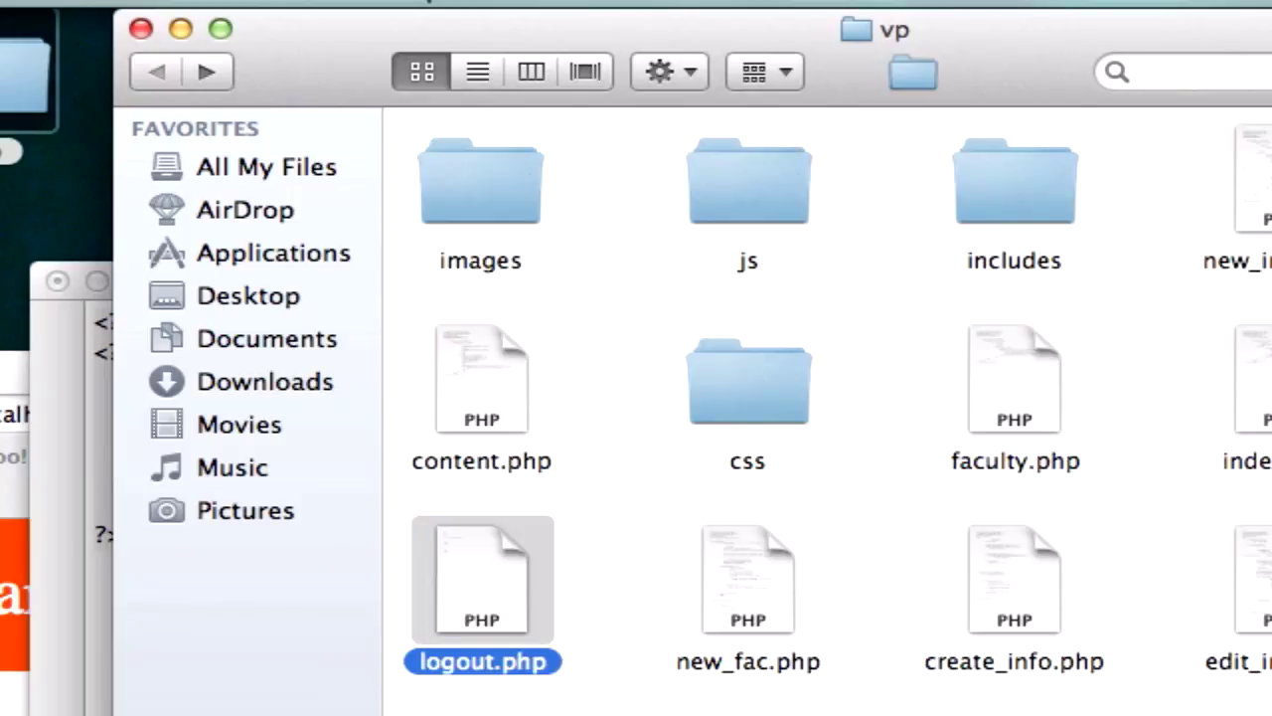
double_click(482, 582)
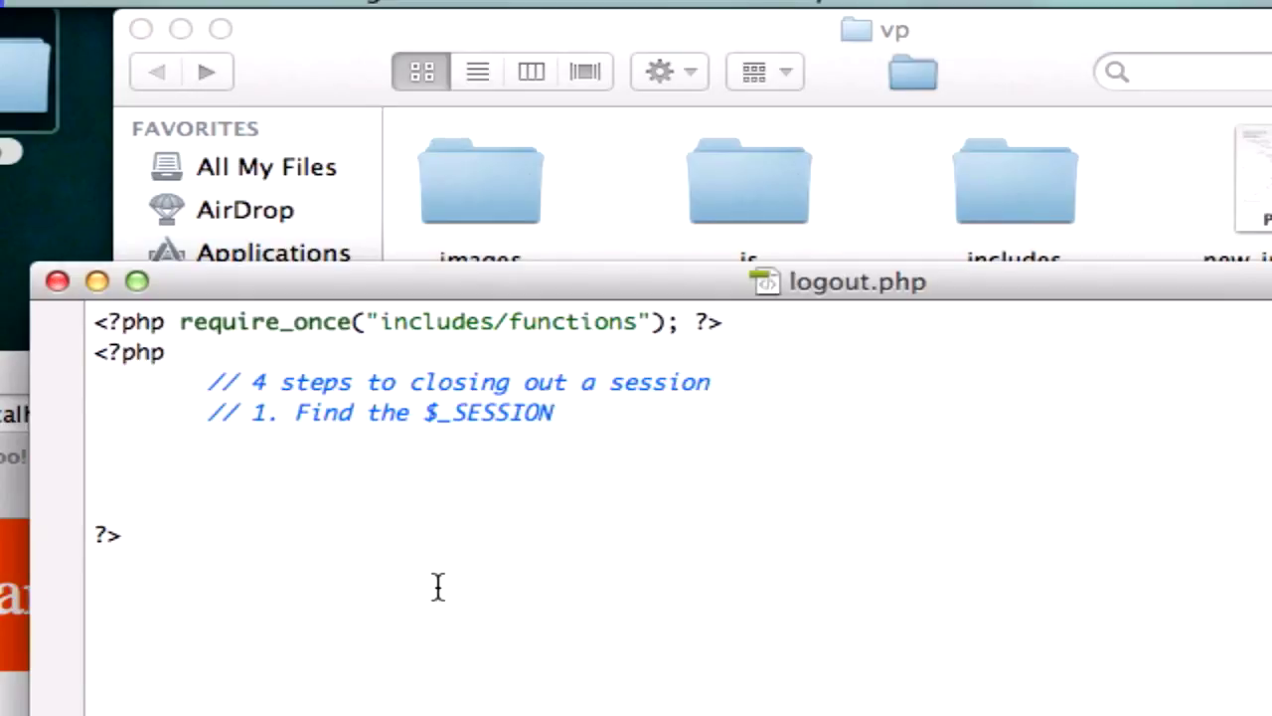
mouse_move(626, 164)
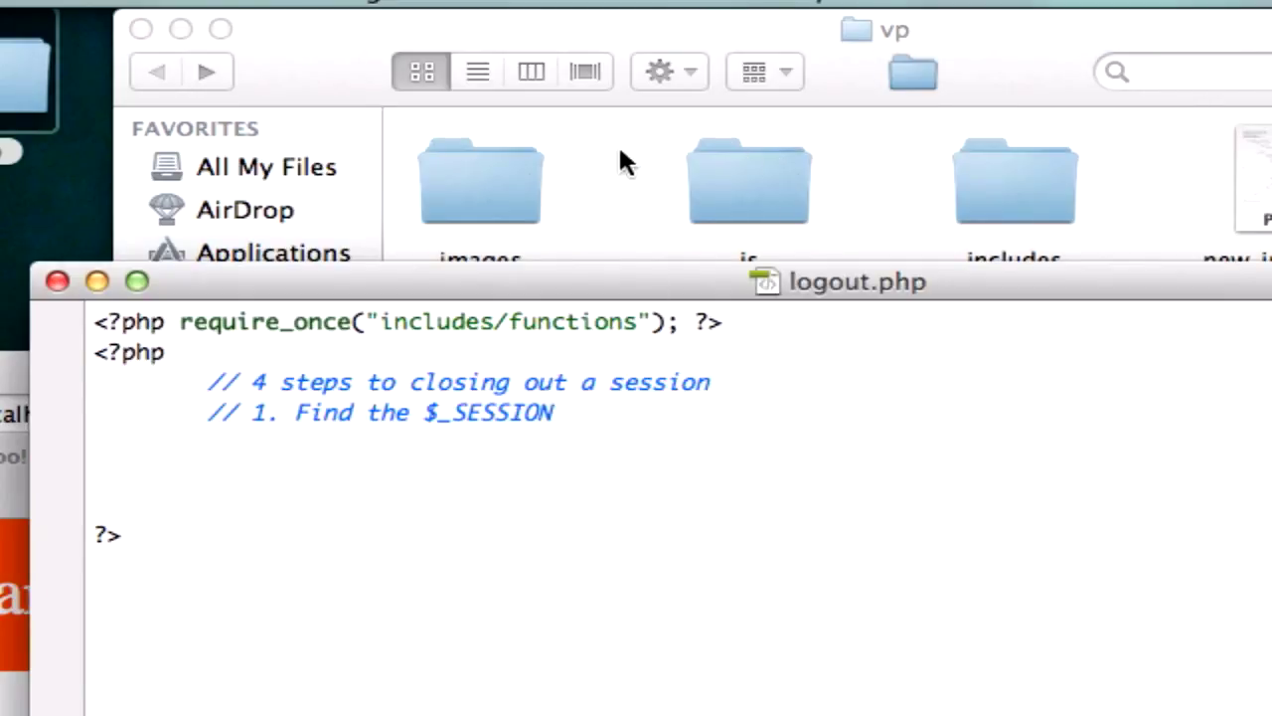